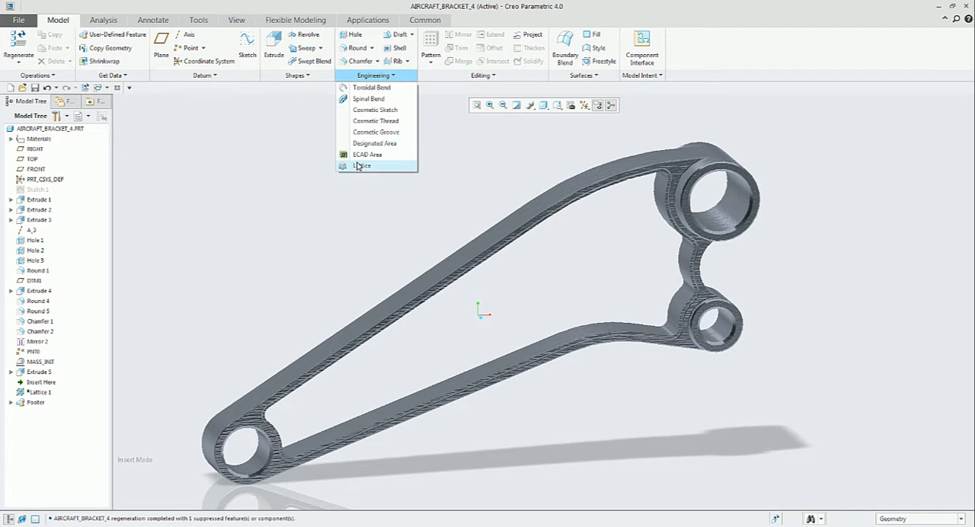
Start a Lattice feature on the bracket with Lattice Type 2.5D and its reference settings shown
{"action": "left_click", "coordinate": [362, 166]}
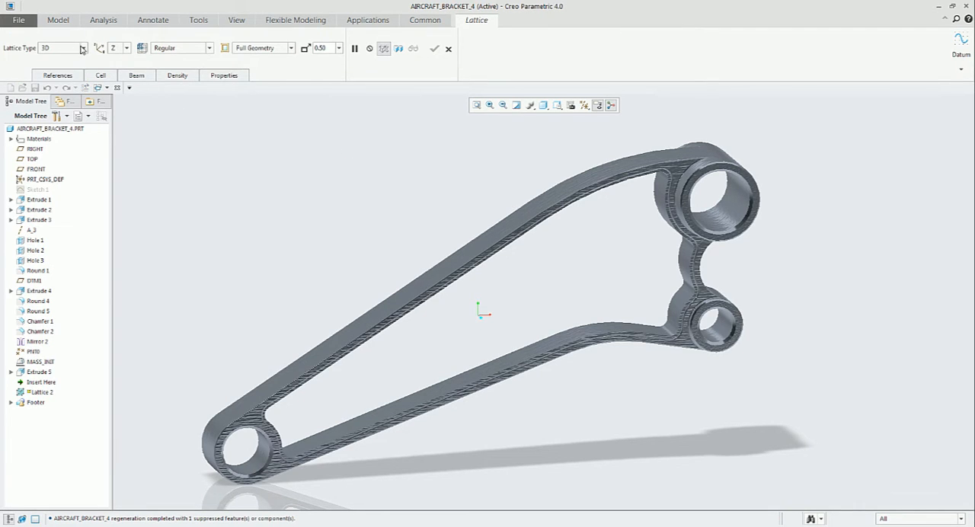
{"action": "left_click", "coordinate": [79, 47]}
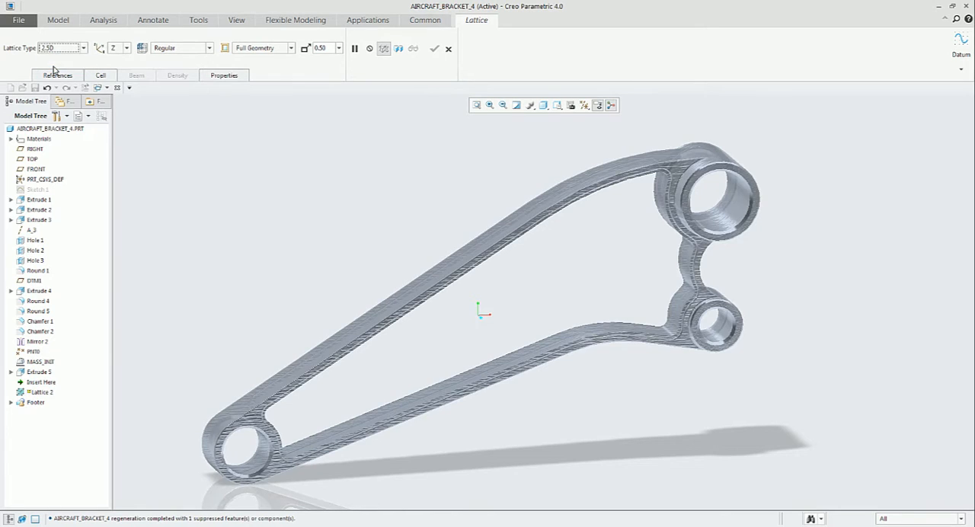
{"action": "left_click", "coordinate": [57, 75]}
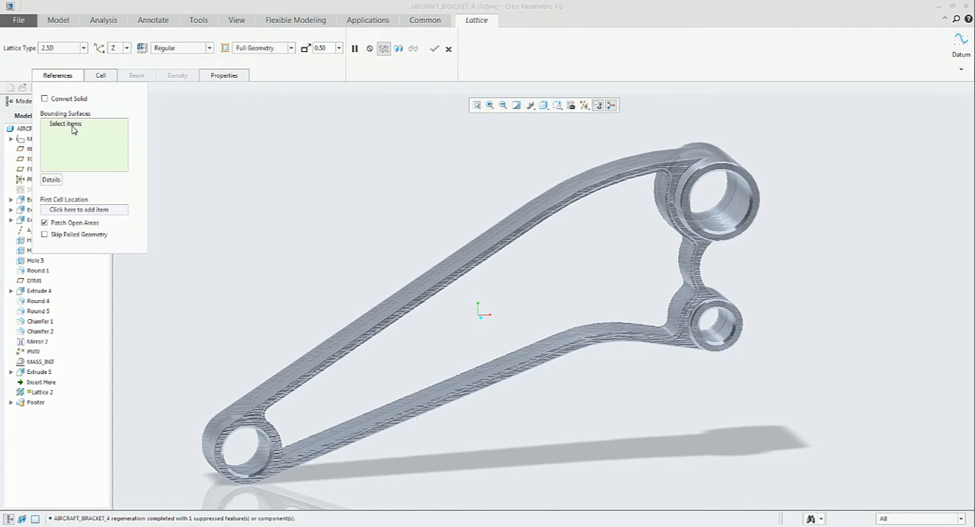
Bound the lattice by a pocket wall plus its tangent surfaces and preview the square cells
{"action": "left_click", "coordinate": [489, 369]}
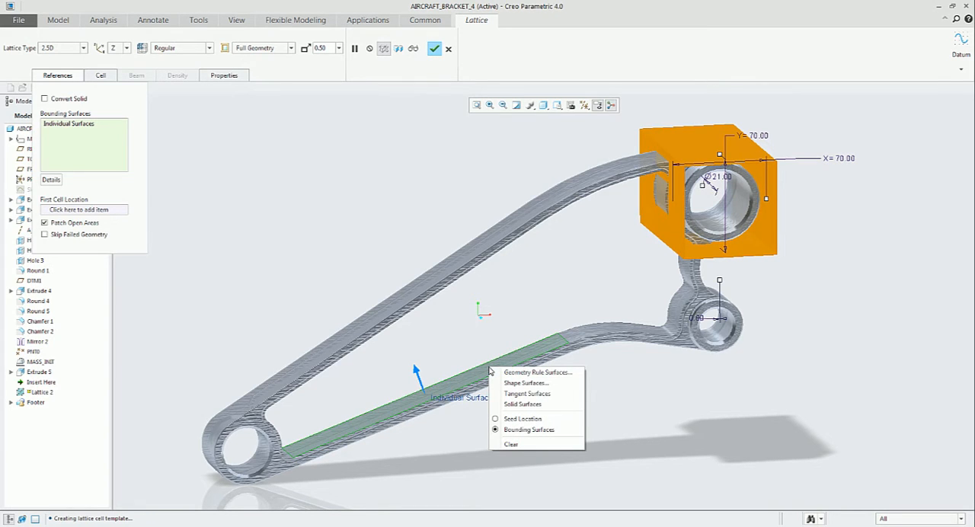
{"action": "left_click", "coordinate": [527, 393]}
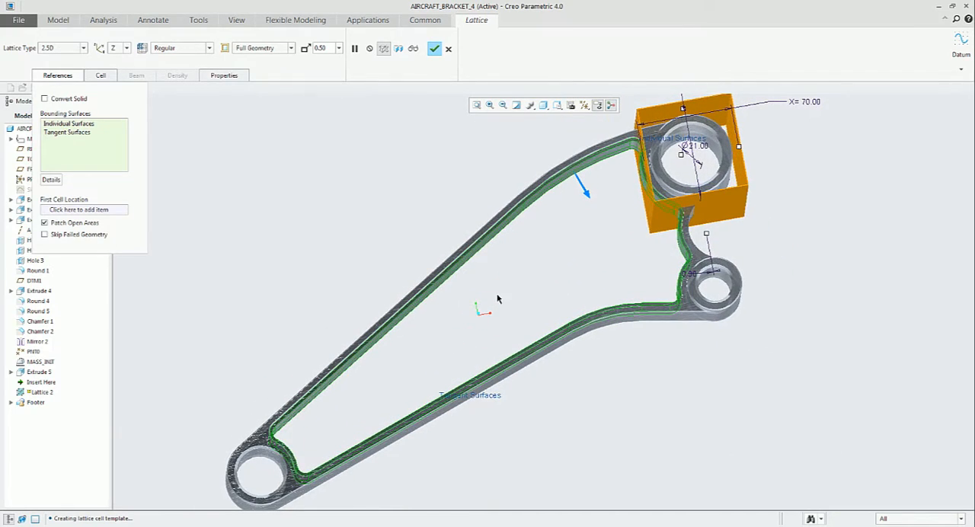
{"action": "left_click", "coordinate": [399, 49]}
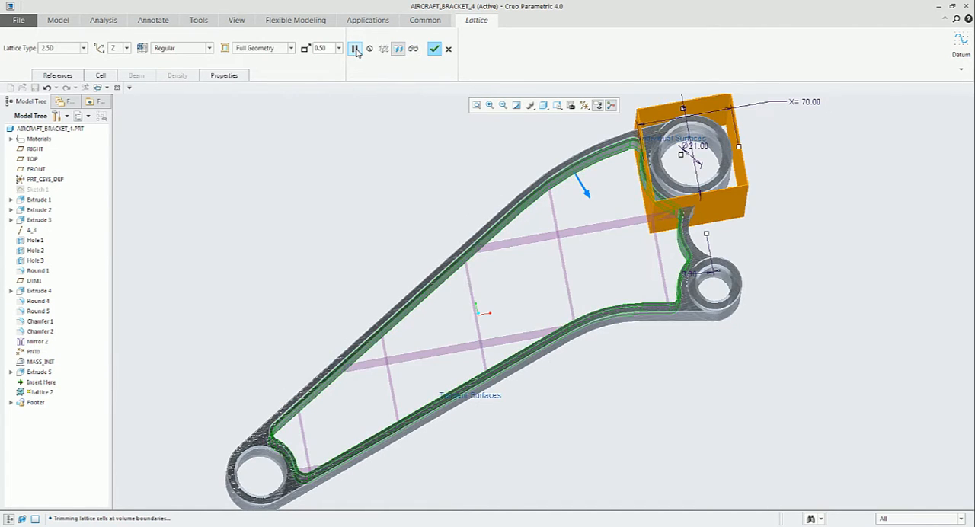
Try Hexagonal cell shape, then set the cells to Octagonal
{"action": "left_click", "coordinate": [101, 74]}
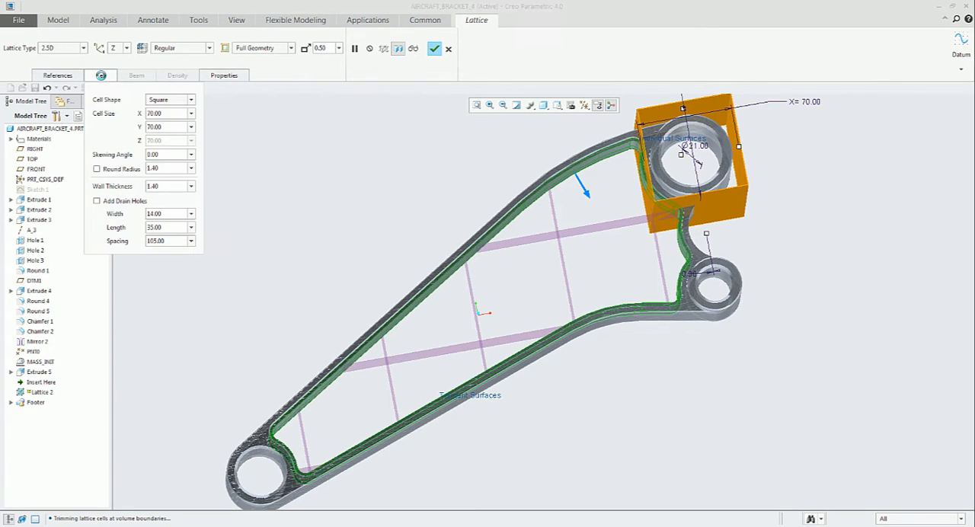
{"action": "left_click", "coordinate": [188, 100]}
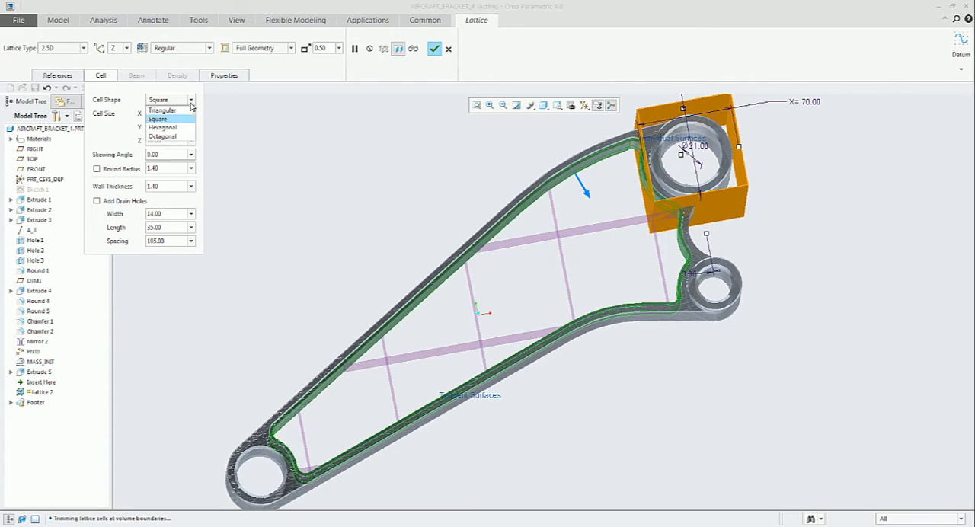
{"action": "left_click", "coordinate": [162, 128]}
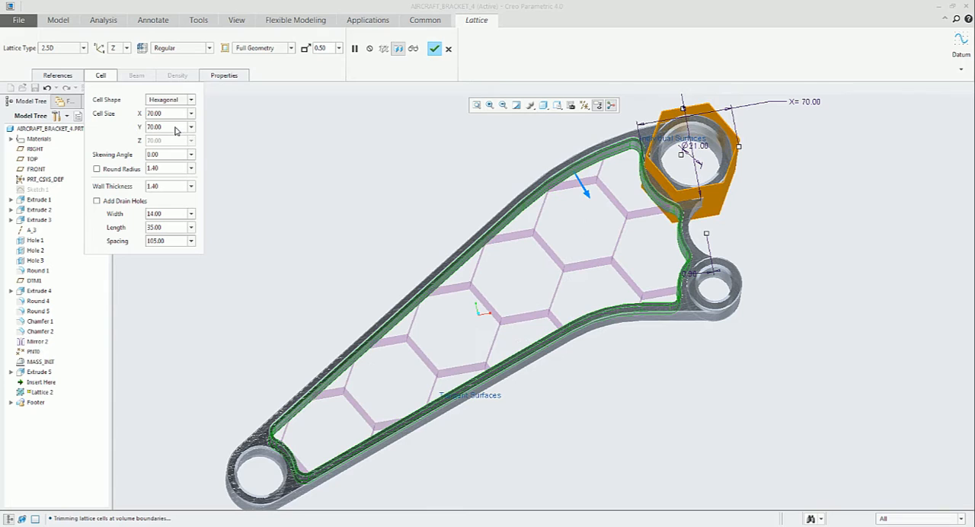
{"action": "left_click", "coordinate": [192, 99]}
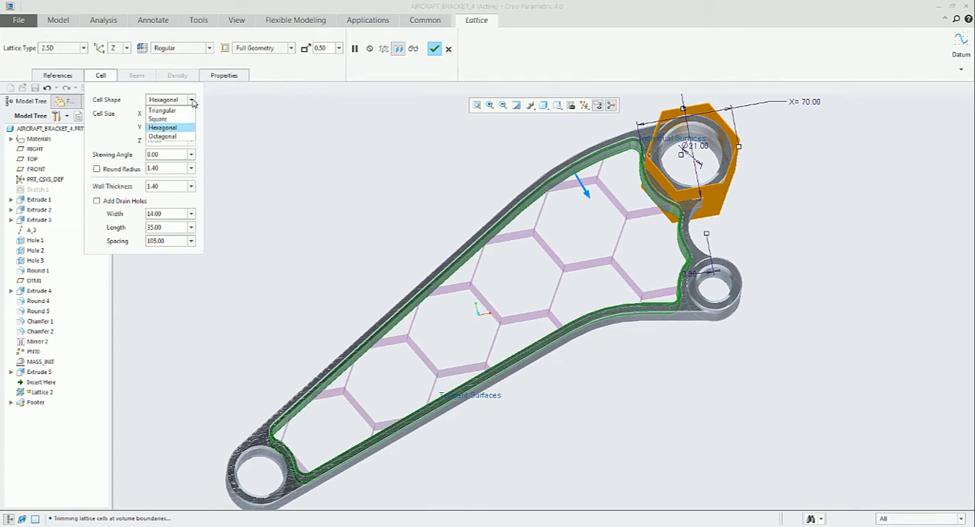
{"action": "left_click", "coordinate": [161, 137]}
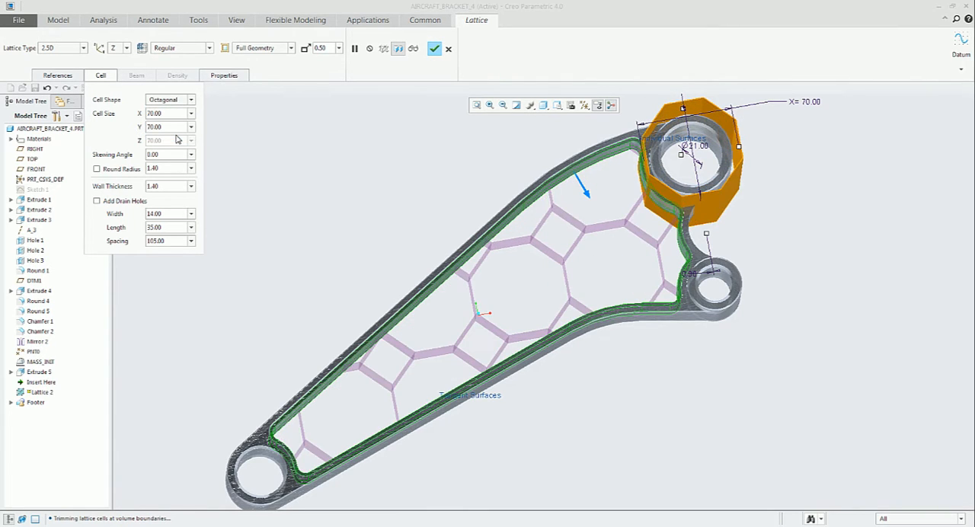
{"action": "mouse_move", "coordinate": [169, 166]}
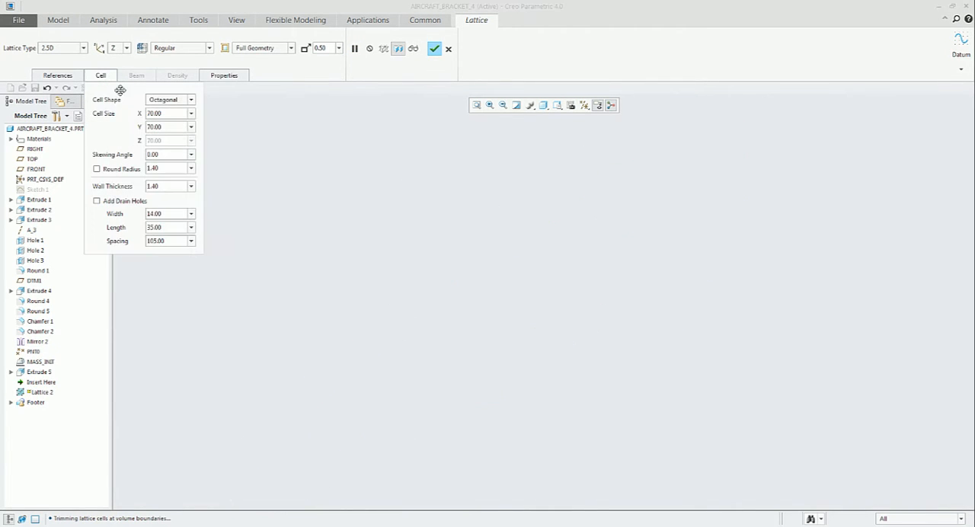
Set the cell shape back to Hexagonal and show the honeycomb as full solid geometry
{"action": "left_click", "coordinate": [190, 99]}
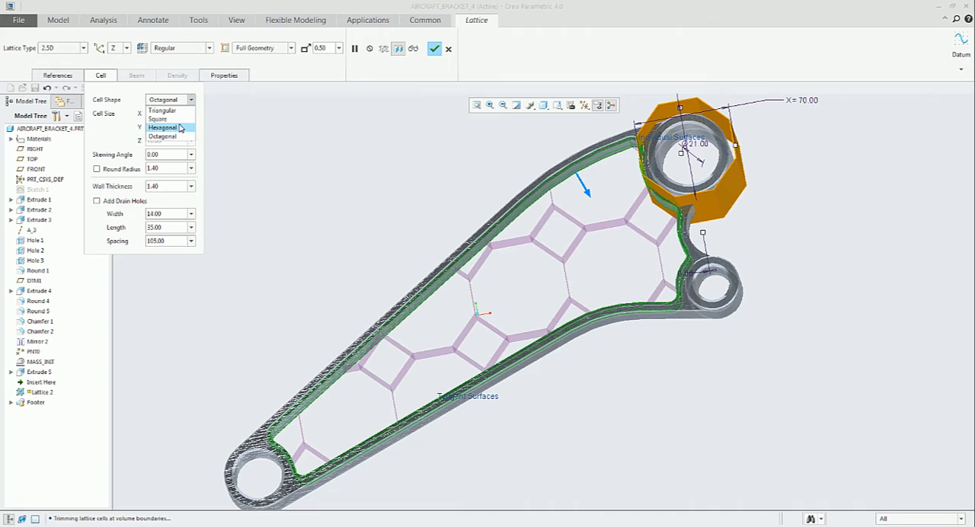
{"action": "left_click", "coordinate": [161, 128]}
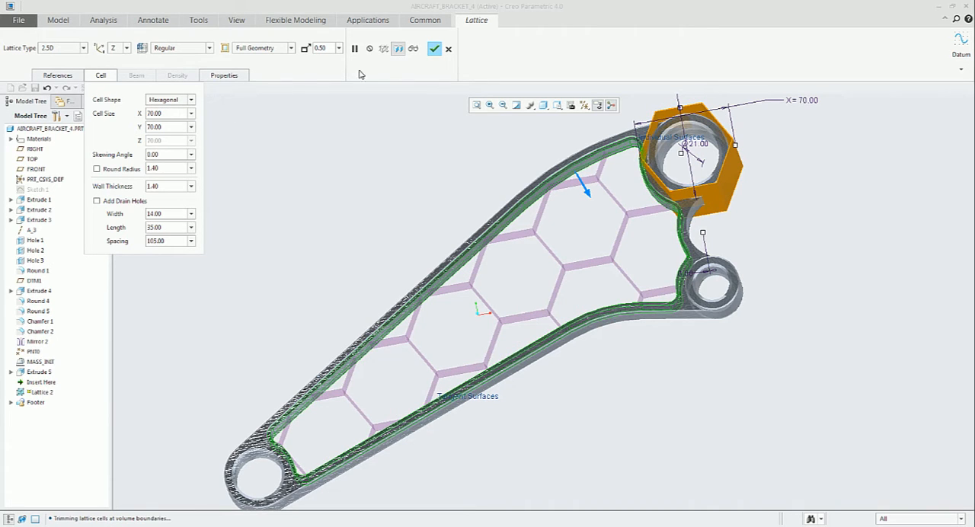
{"action": "left_click", "coordinate": [338, 49]}
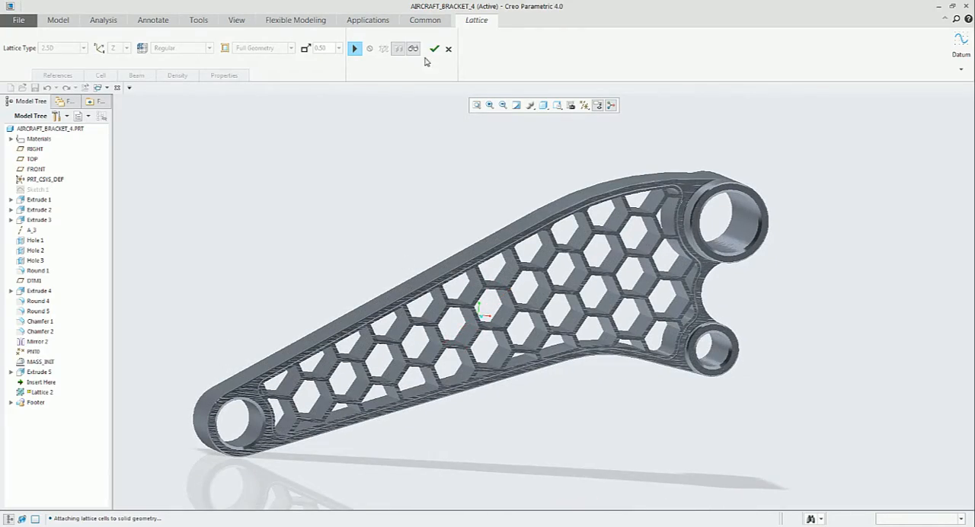
Complete the honeycomb lattice, then reopen a lattice feature from the Model Tree for editing
{"action": "left_click", "coordinate": [434, 48]}
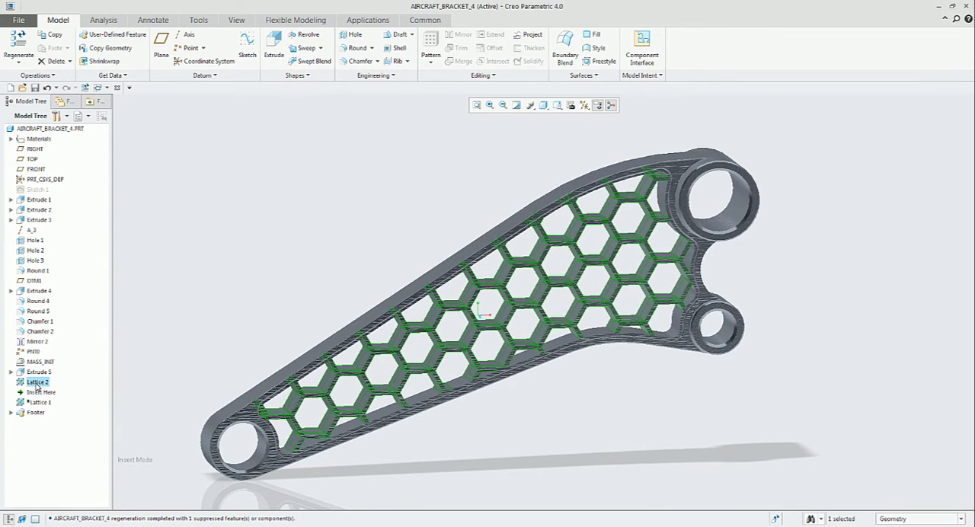
{"action": "double_click", "coordinate": [37, 381]}
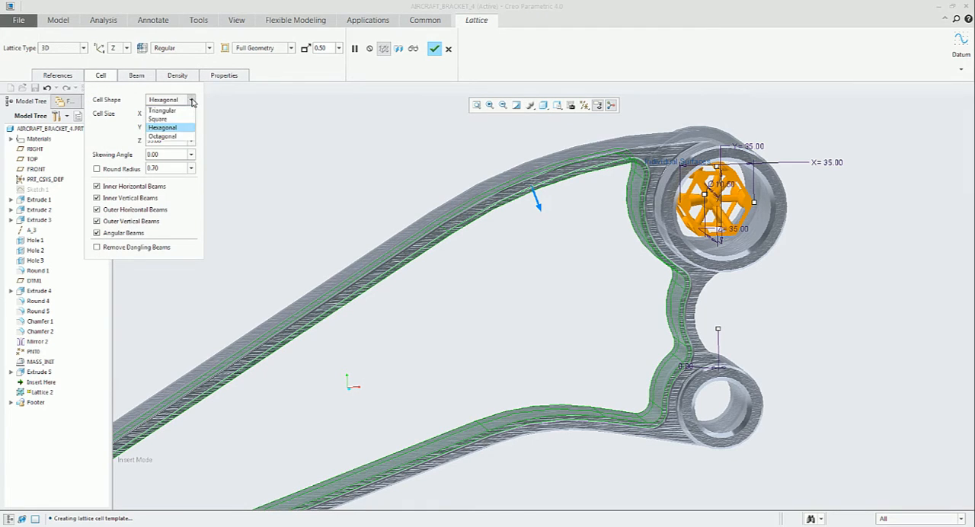
Cycle the 3D cell shape through Triangular, Square and Hexagonal, ending on Octagonal
{"action": "left_click", "coordinate": [161, 110]}
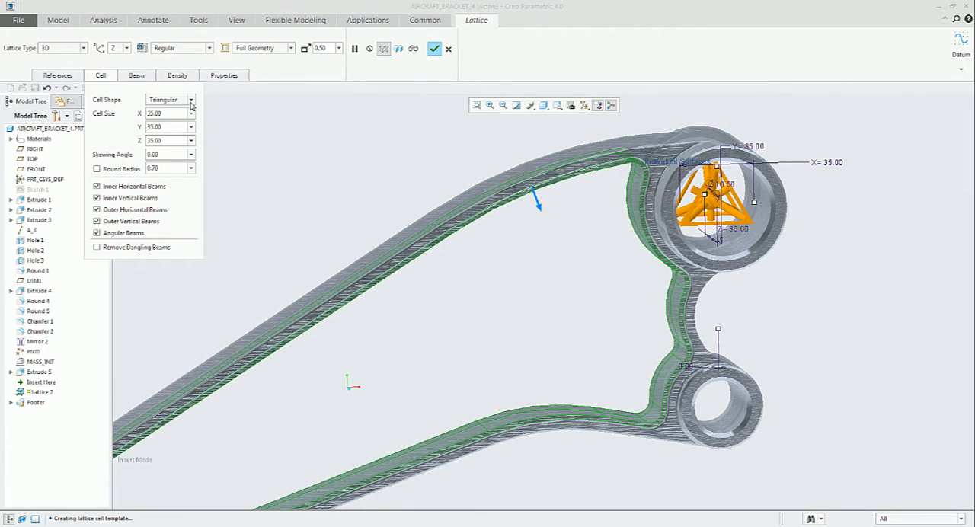
{"action": "left_click", "coordinate": [165, 100]}
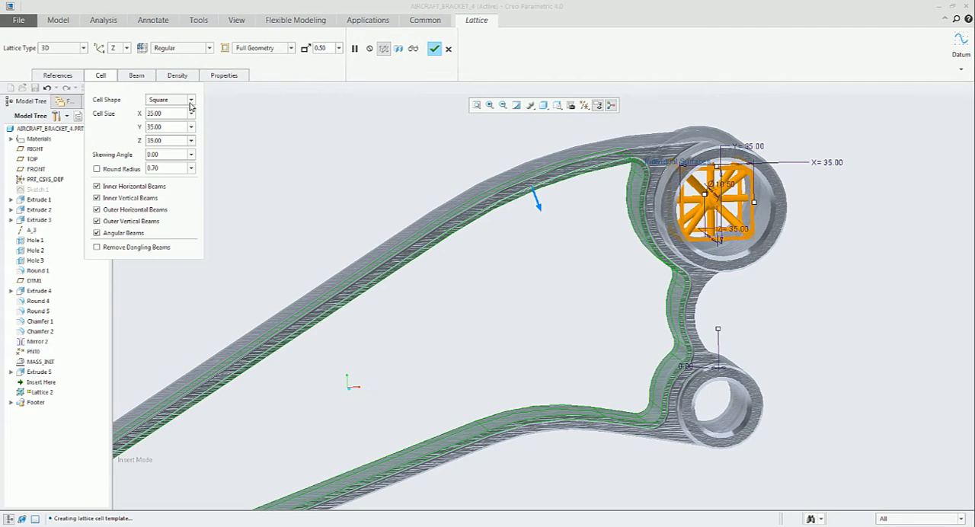
{"action": "left_click", "coordinate": [165, 99]}
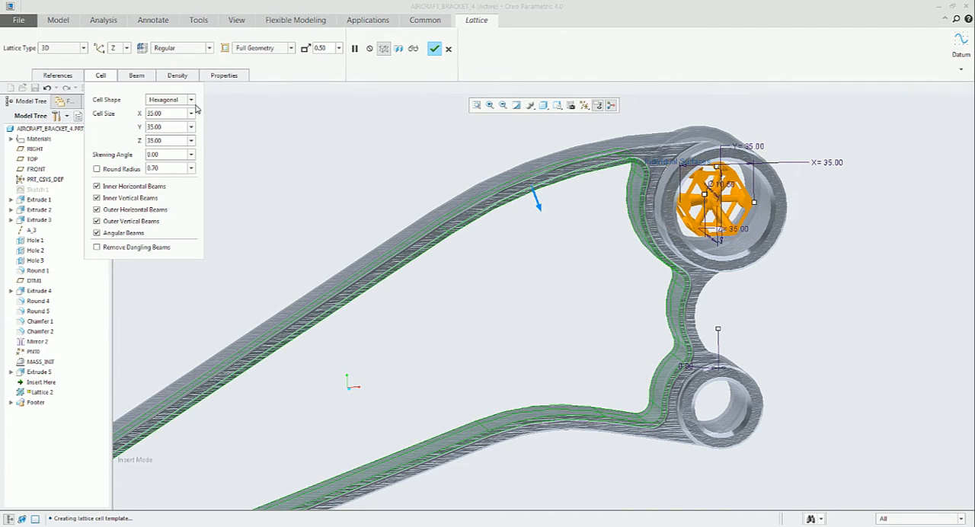
{"action": "left_click", "coordinate": [171, 99]}
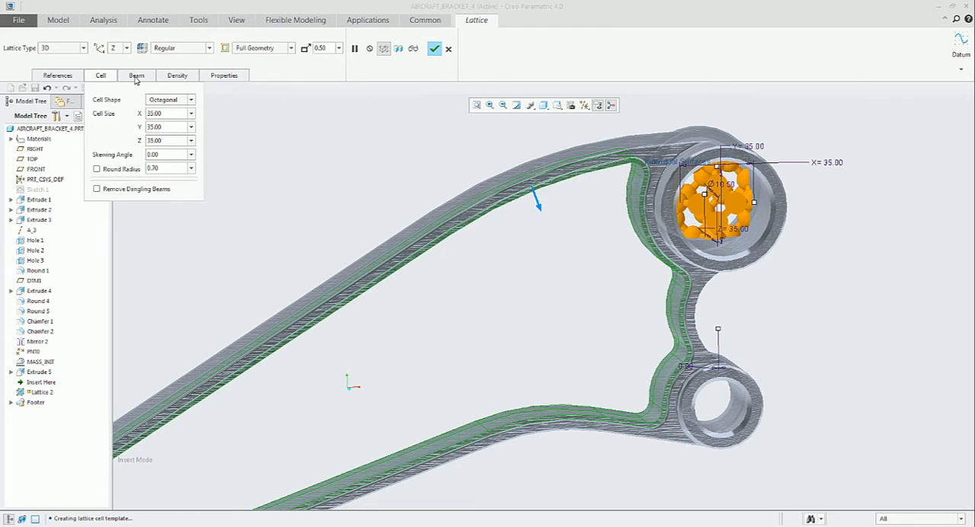
Review the octagonal cell's beam settings and change the preview display option
{"action": "left_click", "coordinate": [137, 75]}
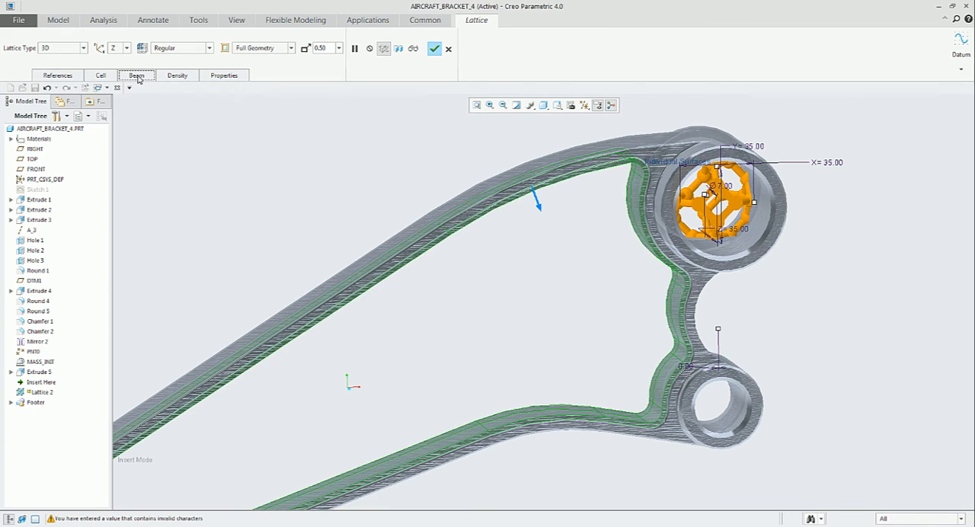
{"action": "left_click", "coordinate": [396, 49]}
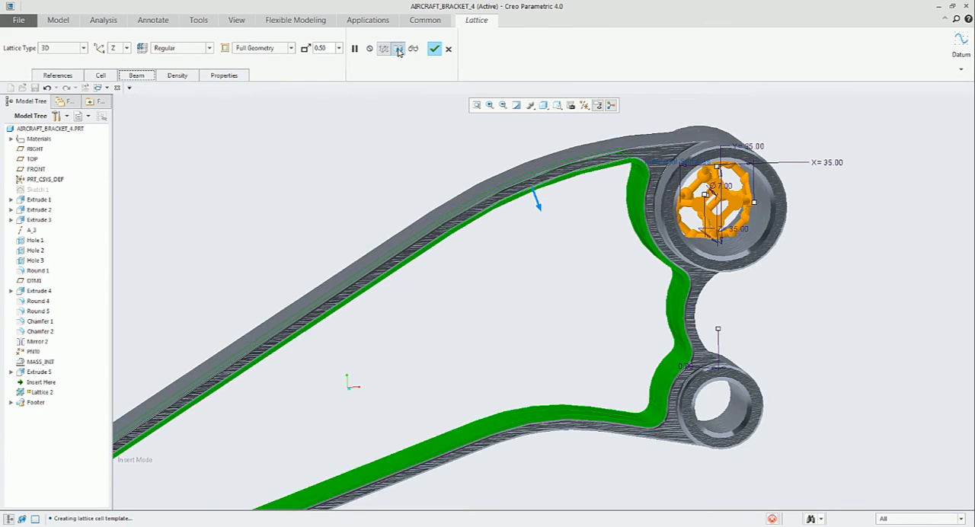
Preview the octagonal 3D beam lattice in the bracket and complete the feature
{"action": "left_click", "coordinate": [412, 49]}
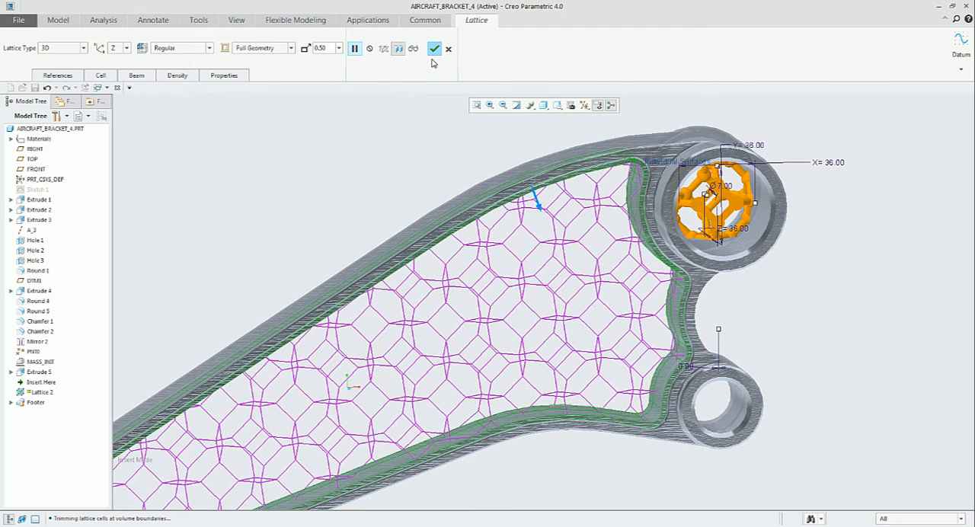
{"action": "left_click", "coordinate": [434, 48]}
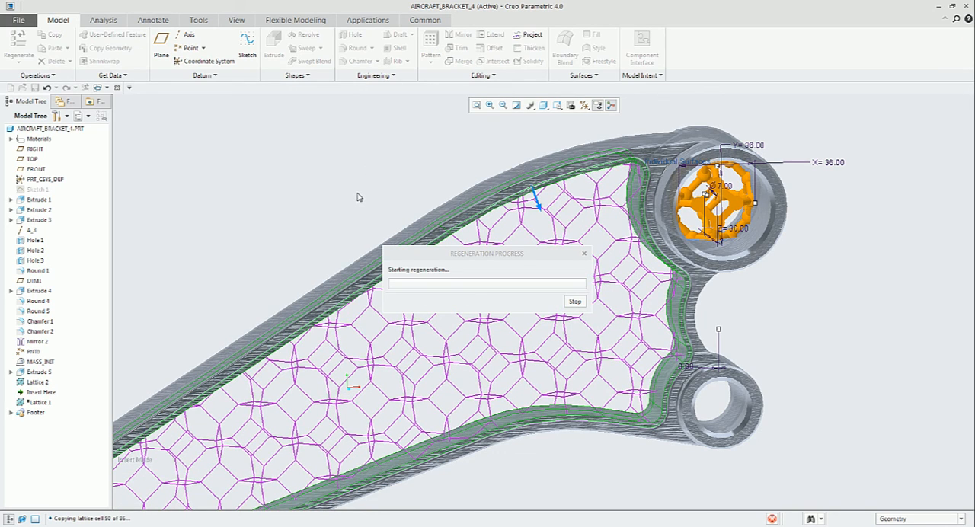